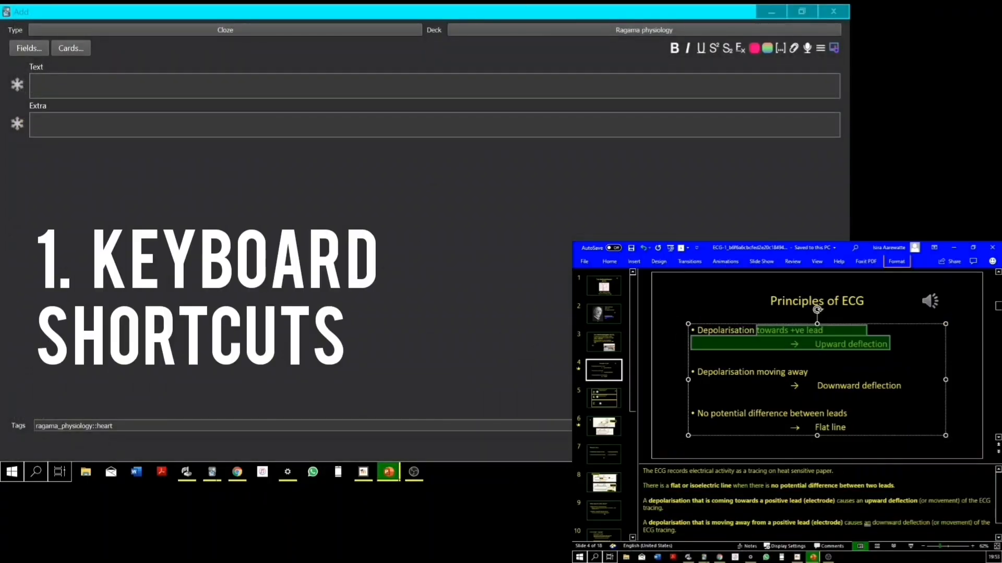
Paste the deflection bullets, cloze 'Upward deflection' and 'Downward deflection', and type the ECG tracing sentence.
key("ctrl+v")
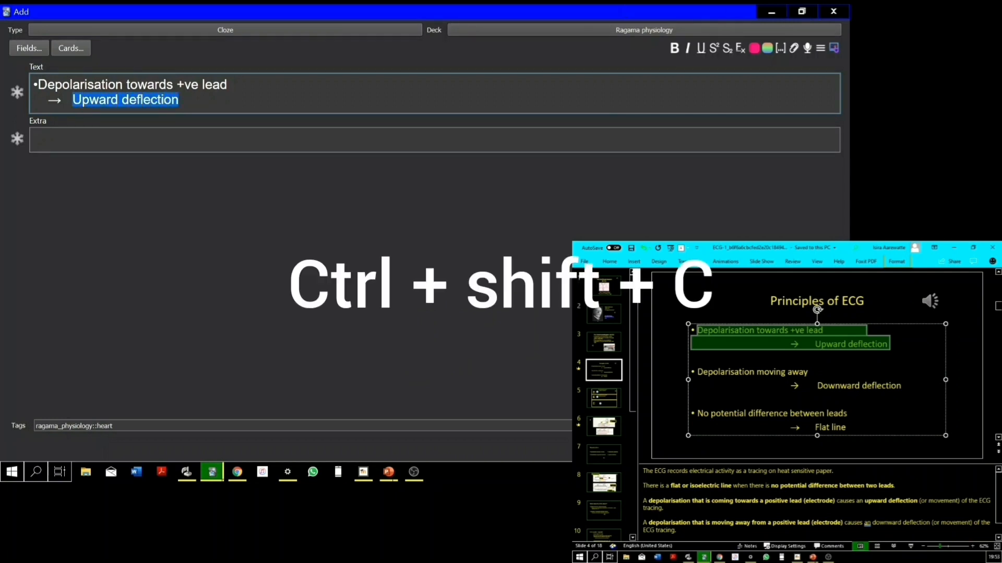
key("ctrl+shift+c")
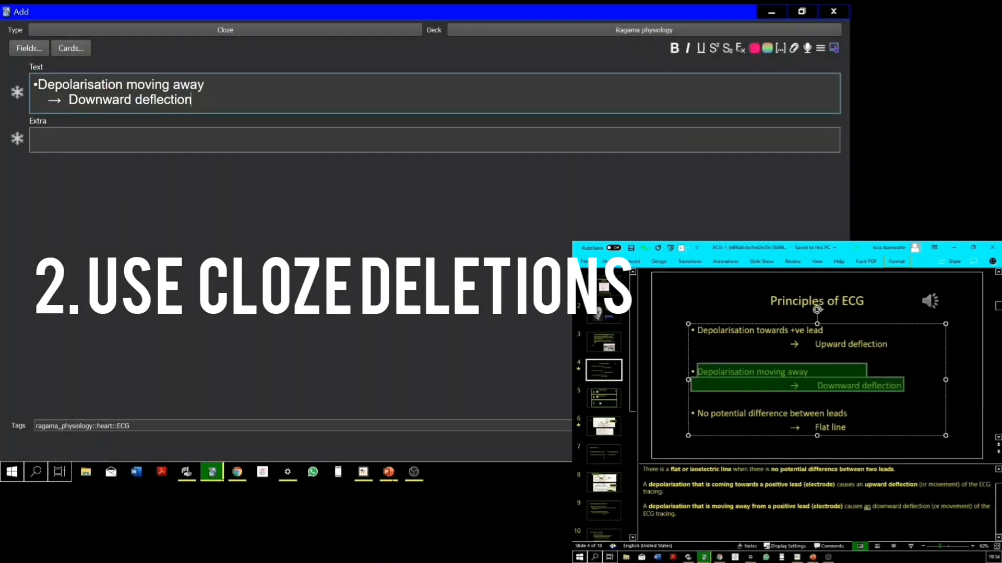
double_click(85, 100)
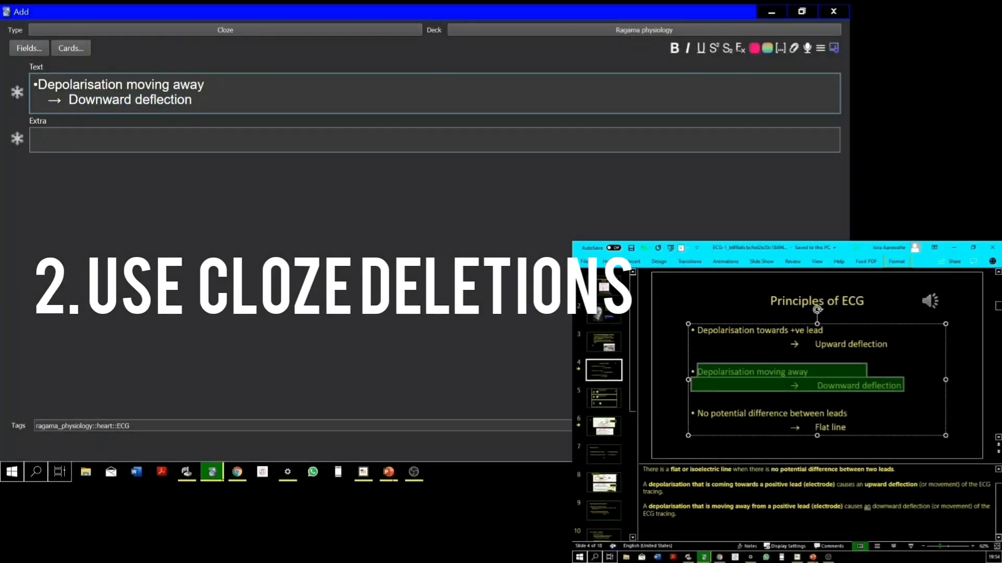
type("from +")
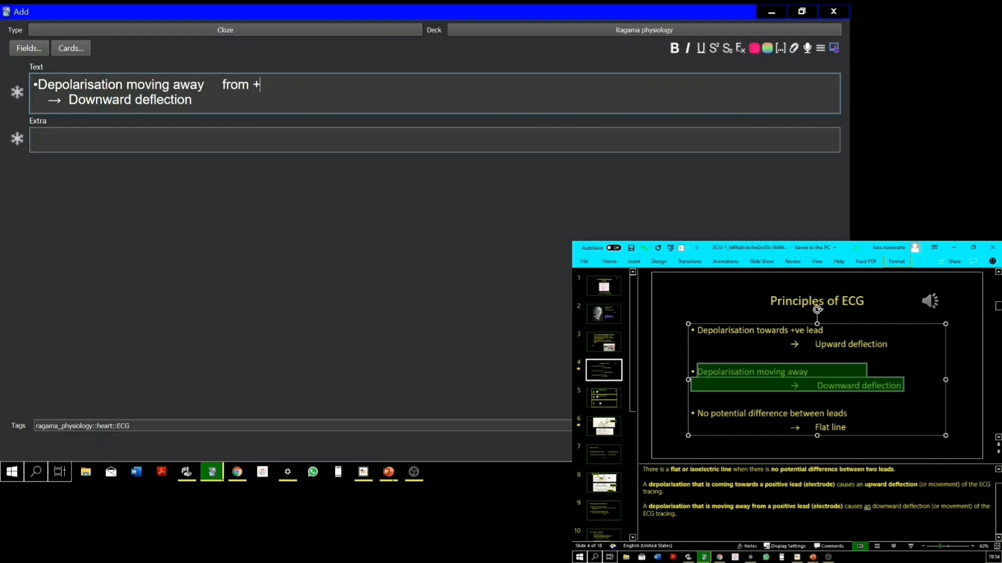
key("ctrl+shift+c")
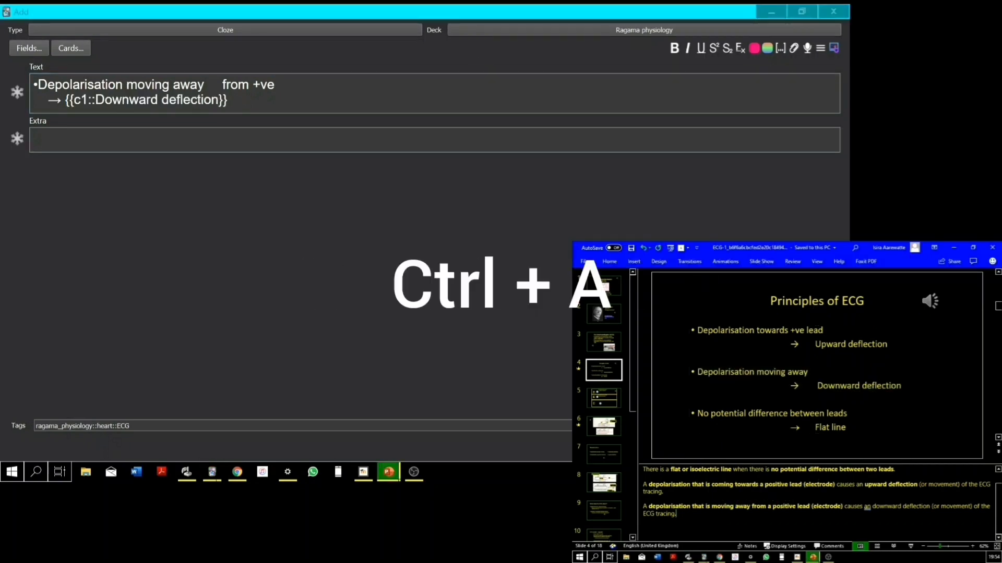
type("The ECG records electrical activity as a tracing on heat sensitive paper.")
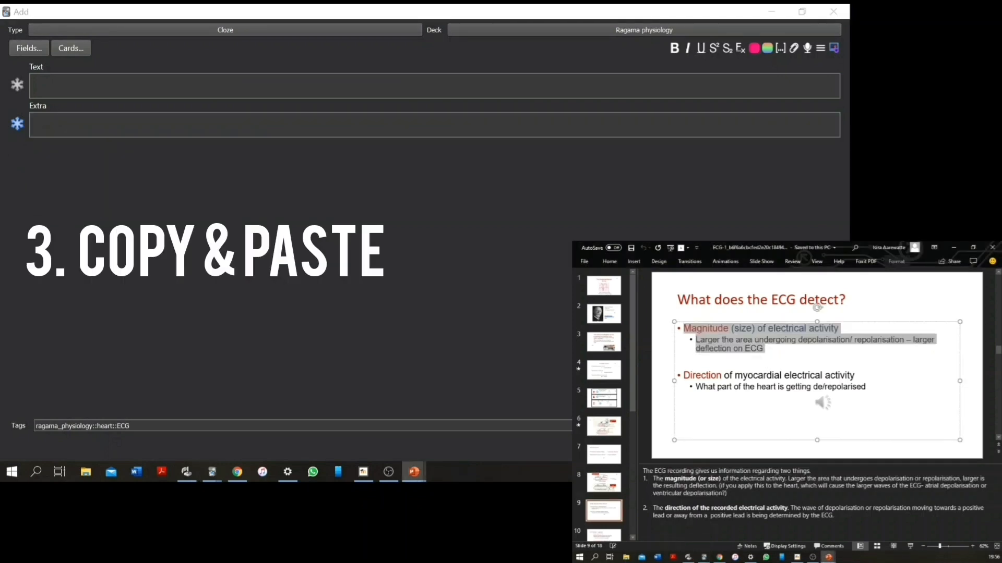
Paste the Magnitude and Direction bullets and type 'ECG is recorded at {{c1::12}} leads'.
left_click(761, 301)
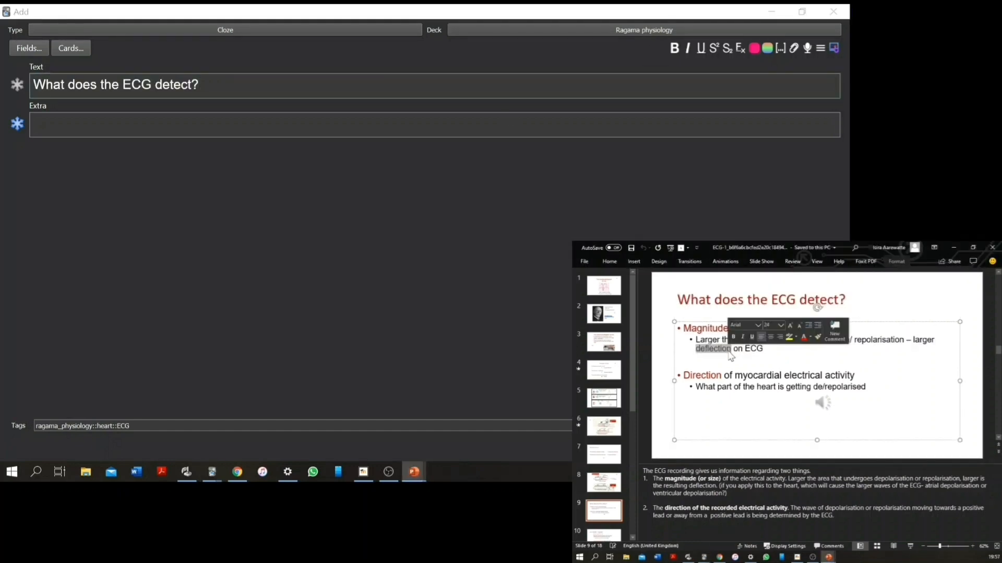
left_click(838, 328)
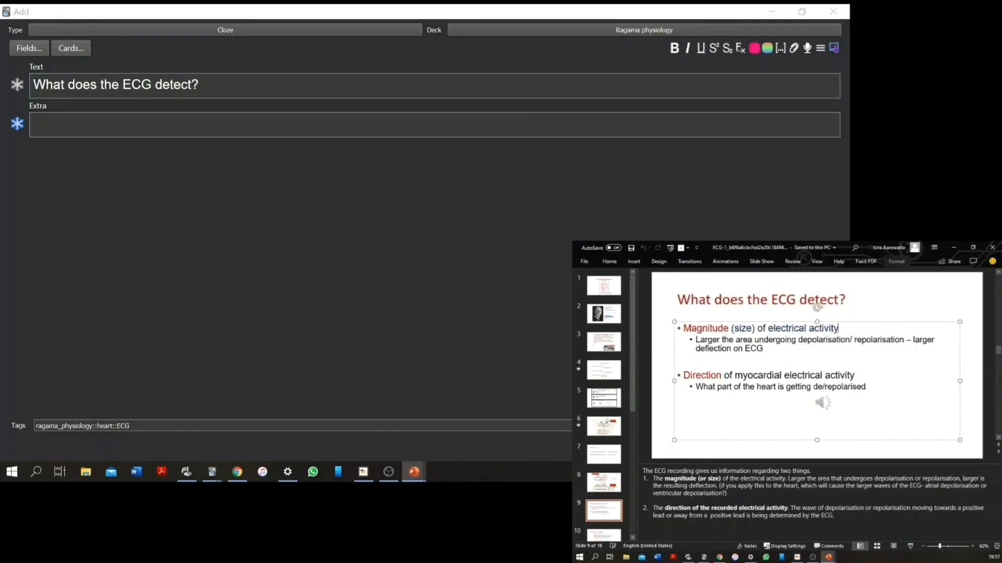
type("•Magnitude (size) of electrical activity")
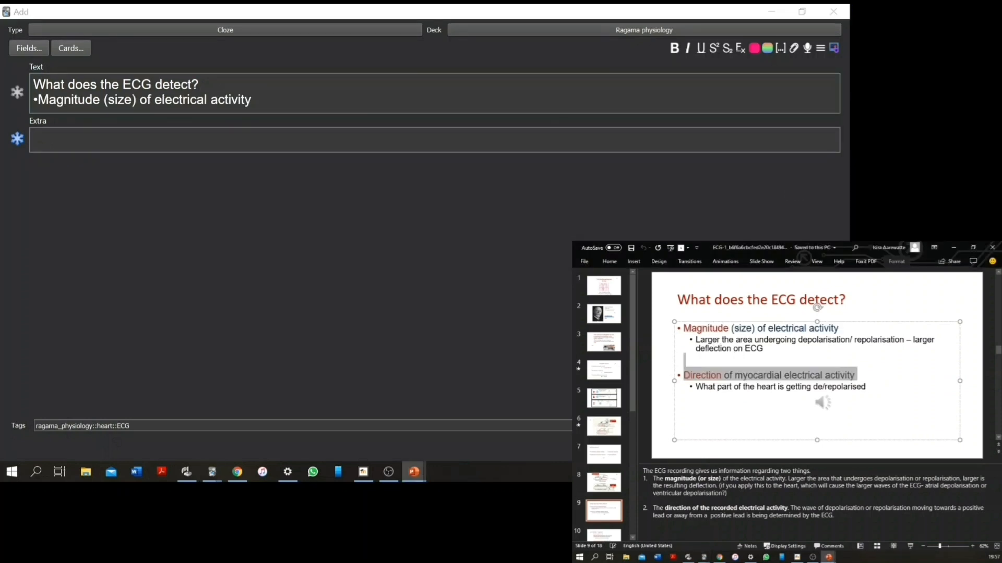
type("•Direction of myocardial electrical activity")
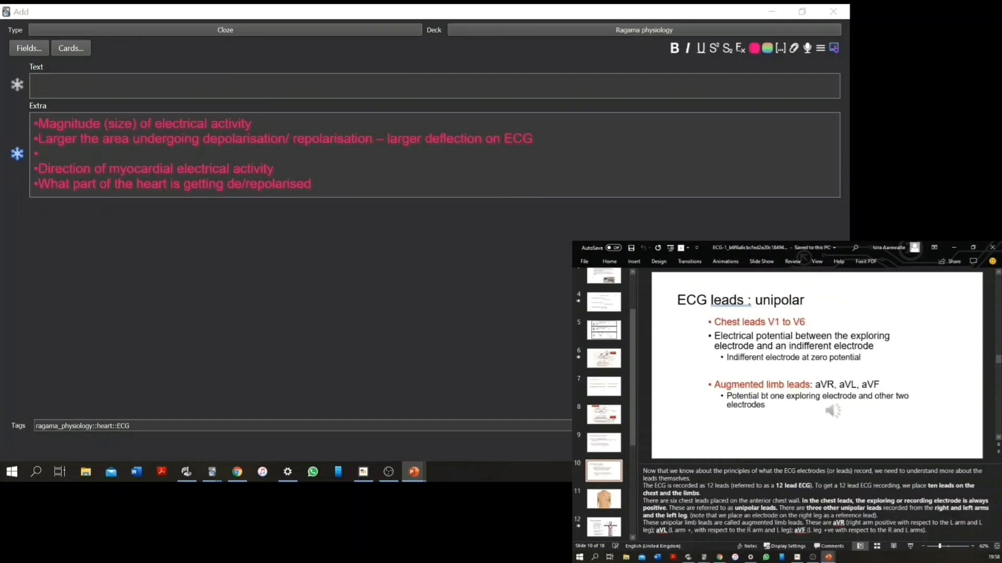
type("ECG is recorder at {{c1::12}}")
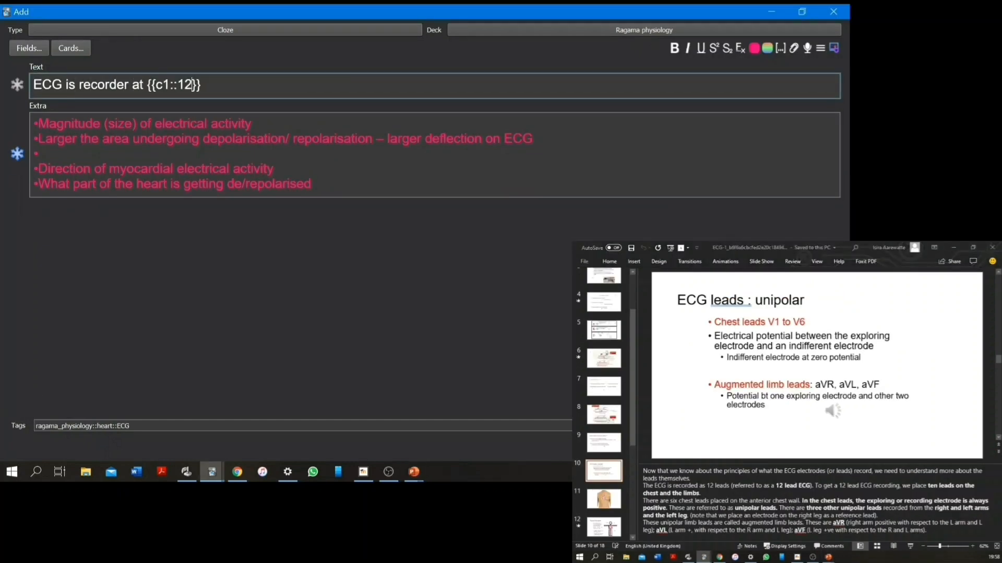
type("::#}} leads")
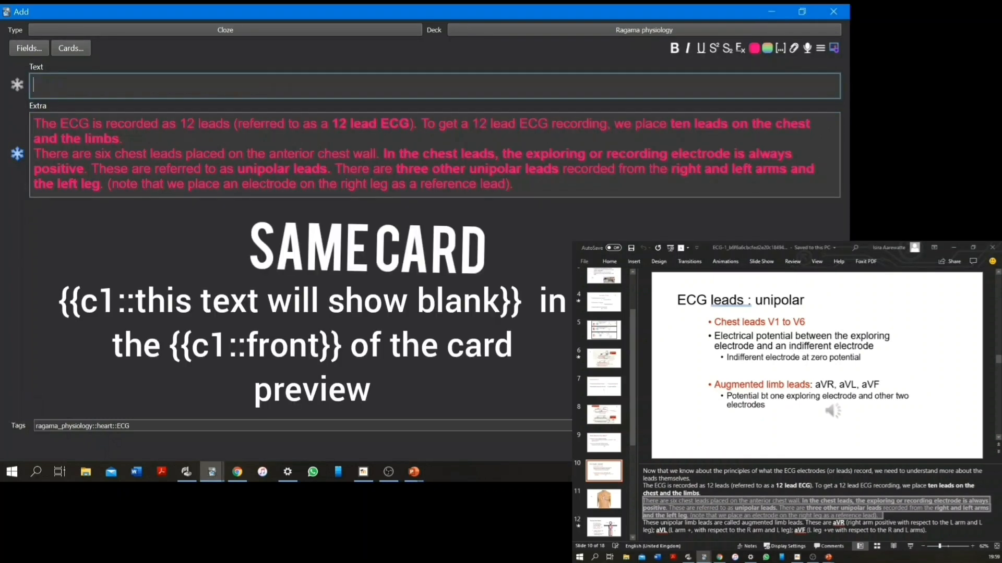
Type the 'ECG is recorded by placing' sentence and select the six chest leads line.
type("ECG")
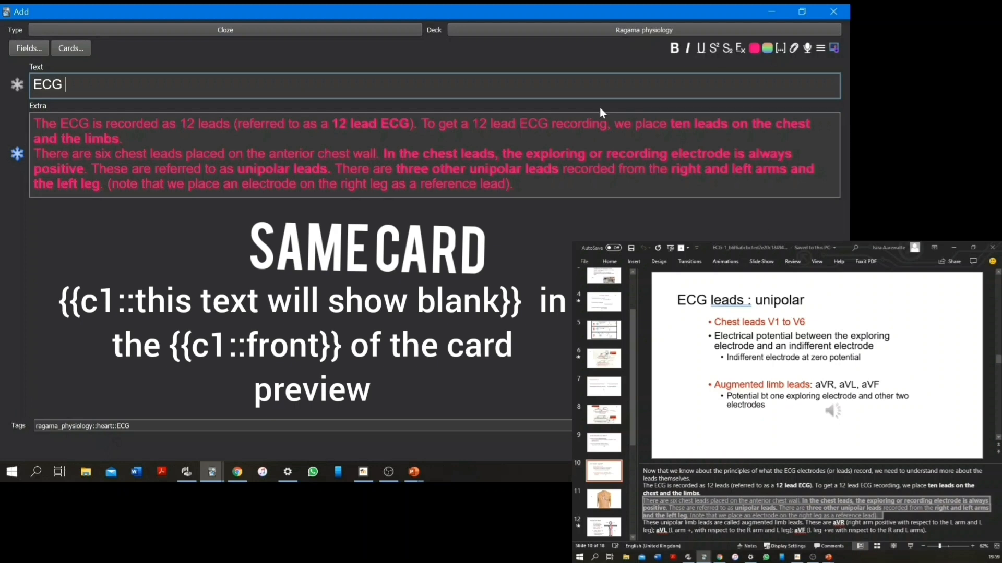
type("is recorded by pla")
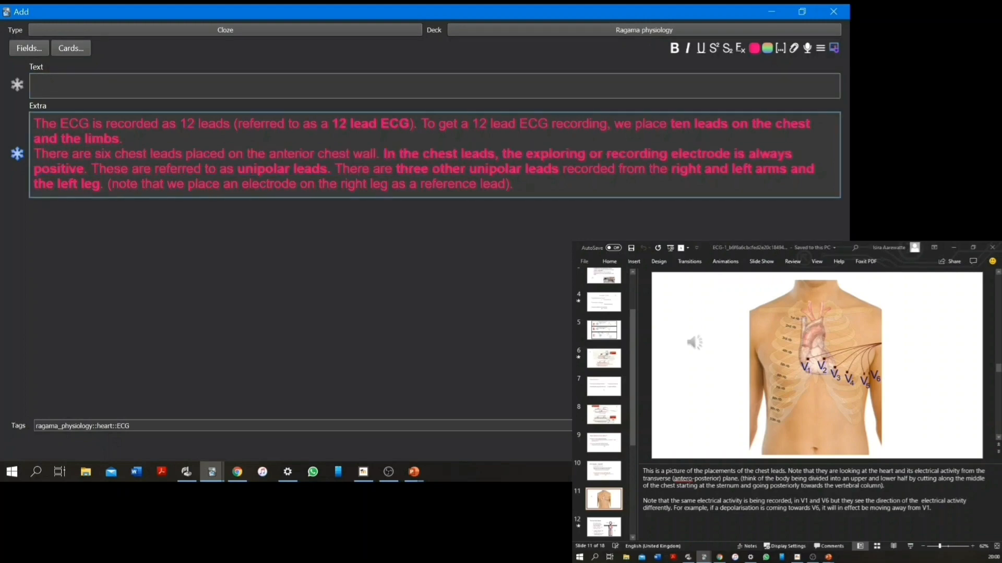
left_click_drag(33, 154, 377, 153)
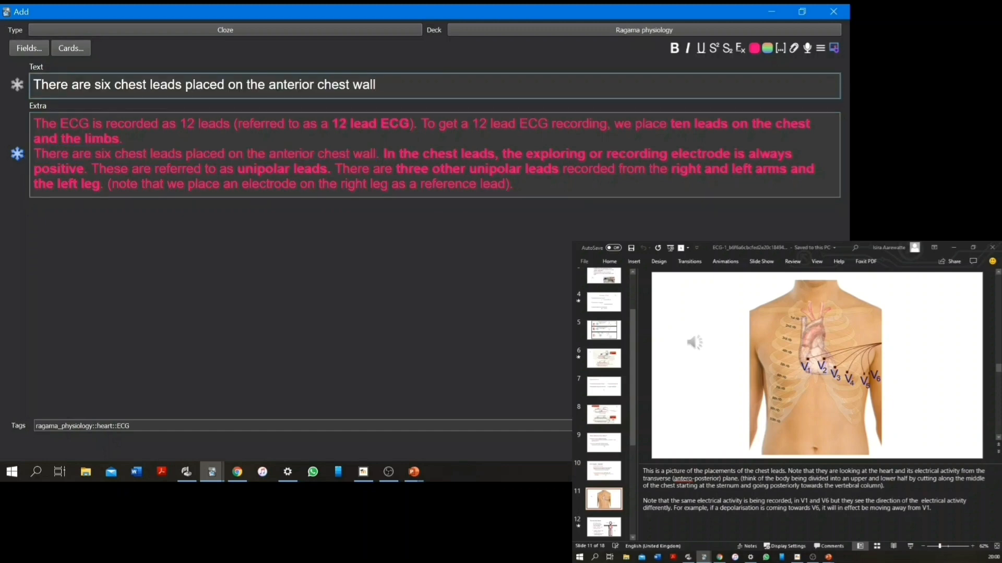
double_click(102, 84)
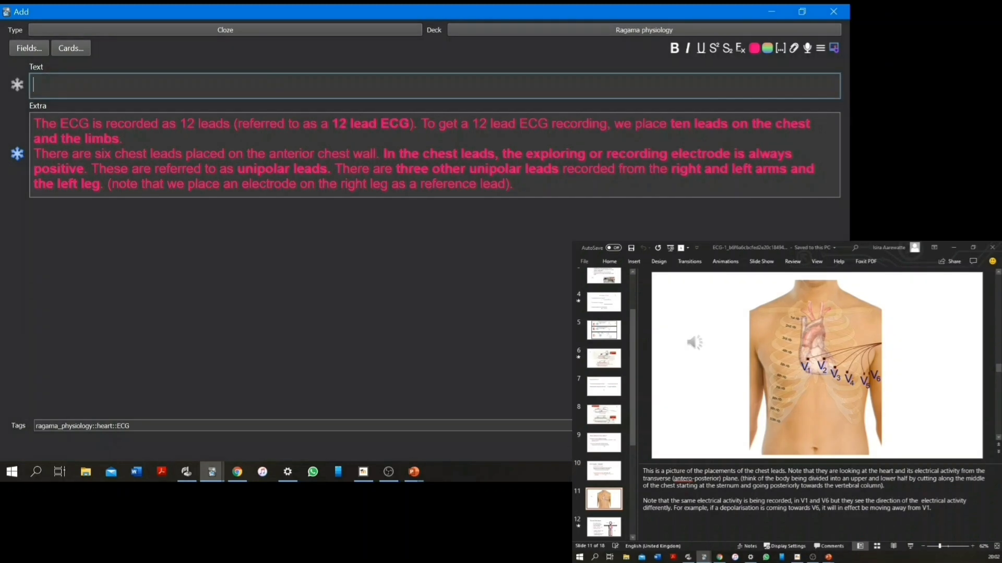
Add clozes for 3 and aVR, and type the chest lead and augmented limb lead notes.
type("{{c1::3}}")
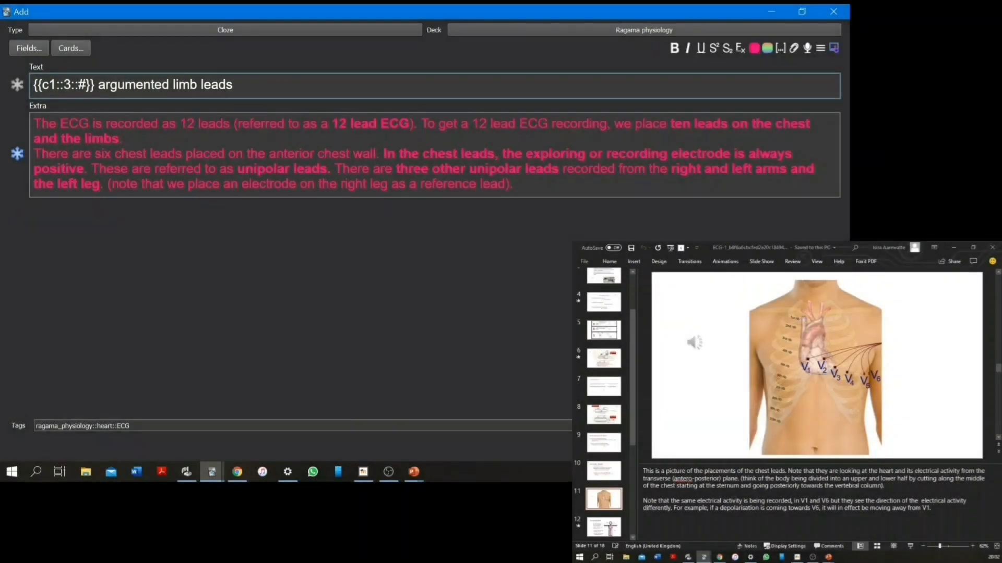
type("{{c2::aVR}} {{c2::}}")
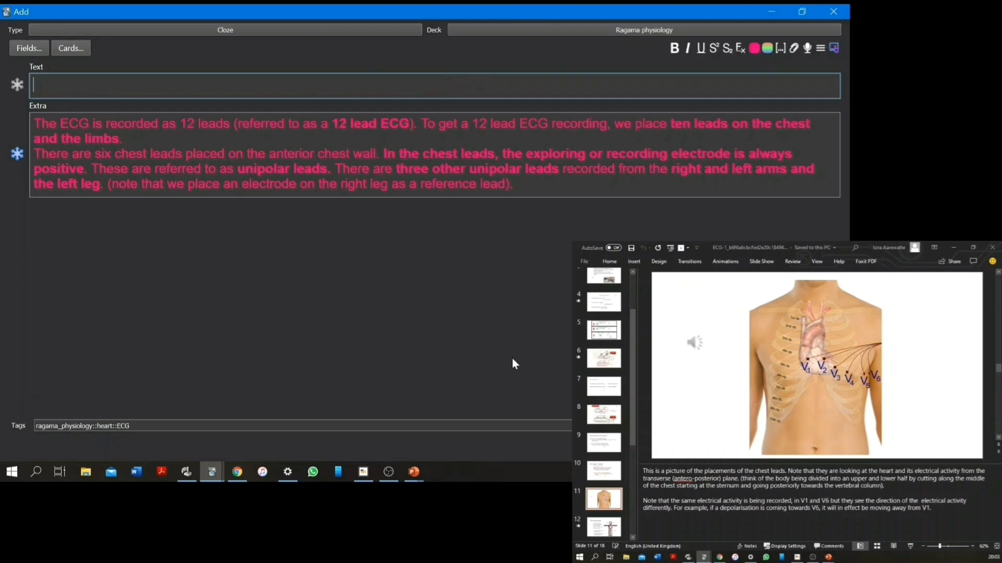
type("chest leads detect elec")
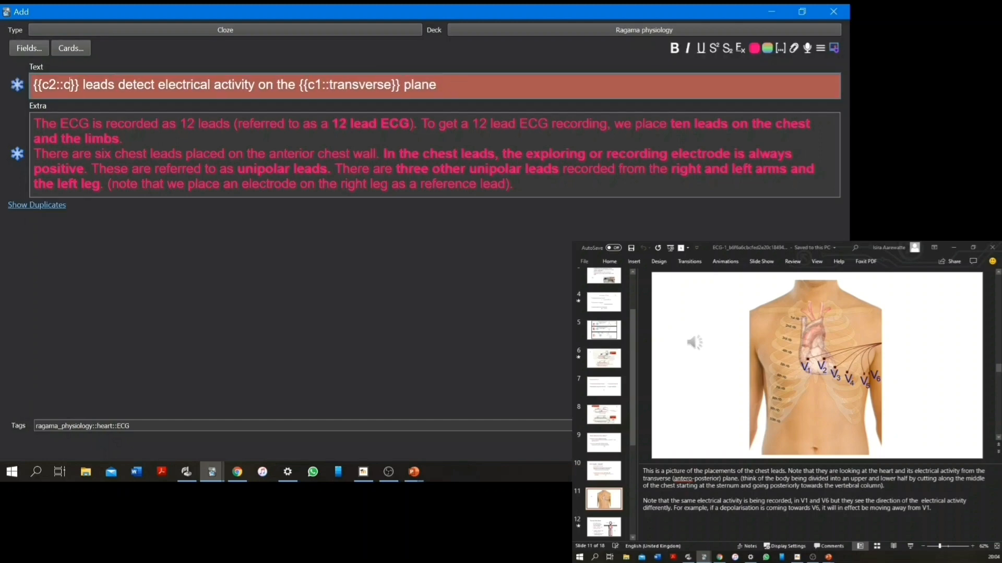
type("Argumented lim")
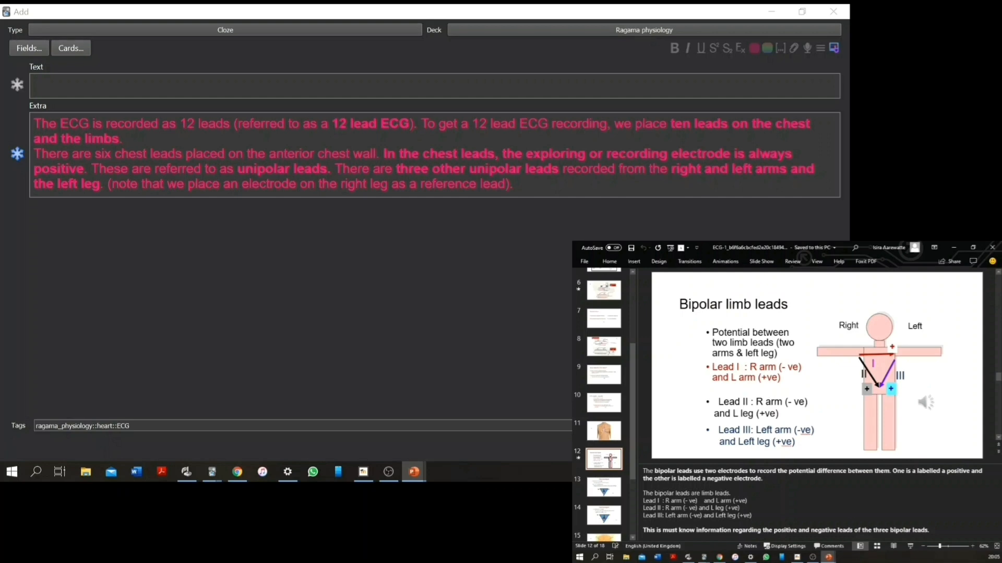
Write 'Bipolar leads are {{c1::limb}} leads' and colour the pasted bipolar notes pink.
type("Bipolar leads")
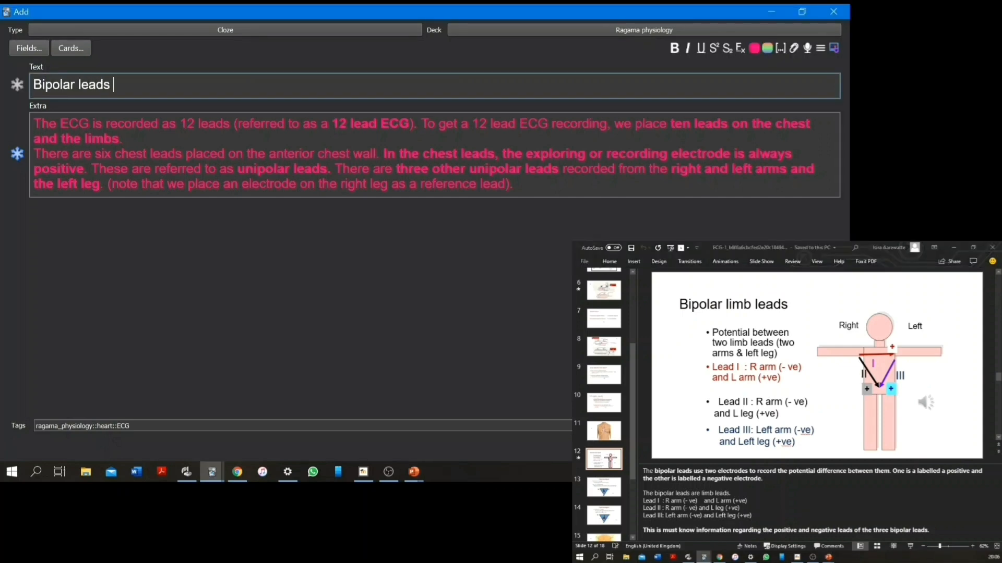
type("are {{c1::limb}} leads")
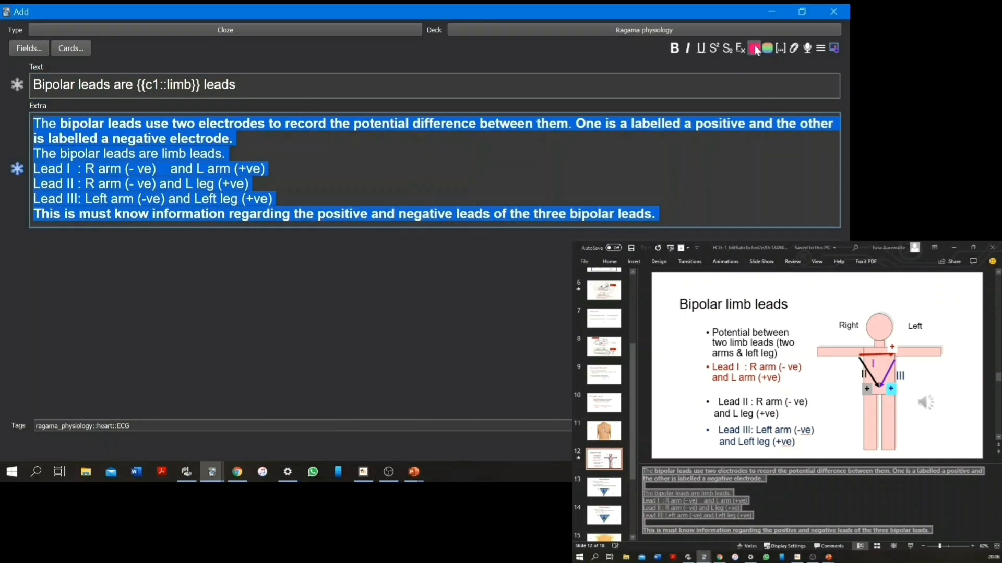
left_click(754, 48)
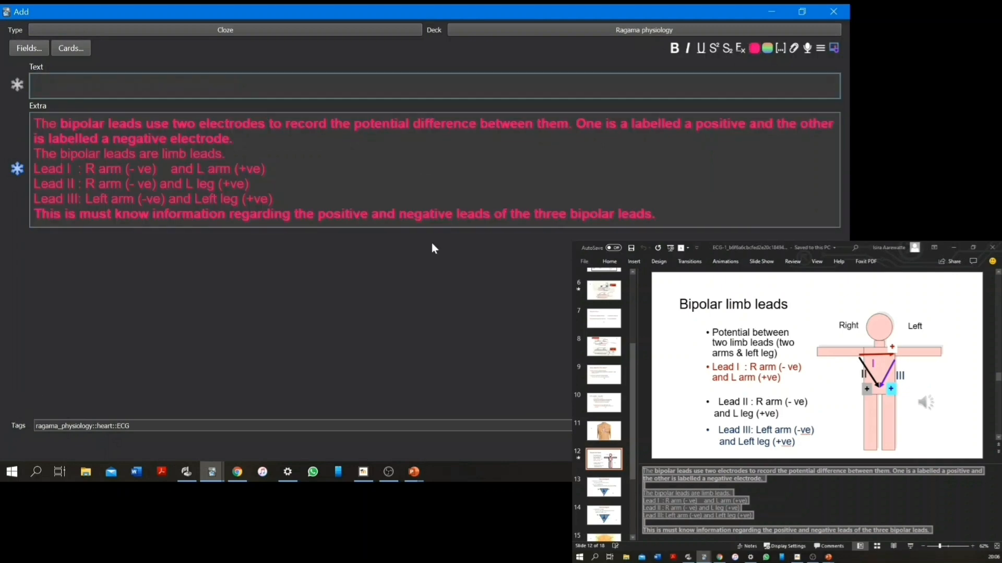
Build the Lead I cloze, hiding Right arm and retyping 'and' outside the third cloze.
left_click_drag(83, 169, 249, 185)
type("Lead {{c1::I}} : Right arm (- ve)   and Left arm (+ve)")
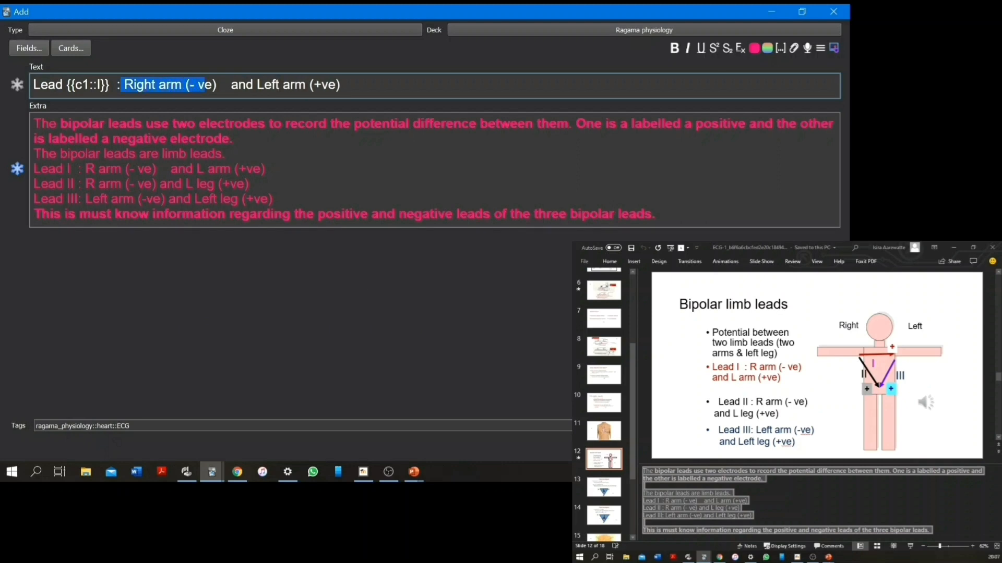
key("ctrl+shift+c")
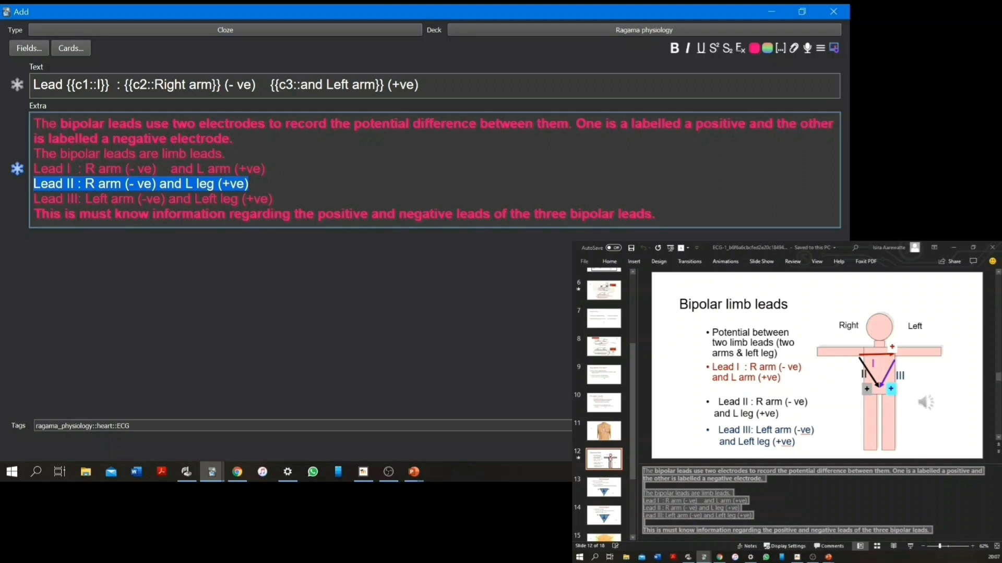
left_click(409, 249)
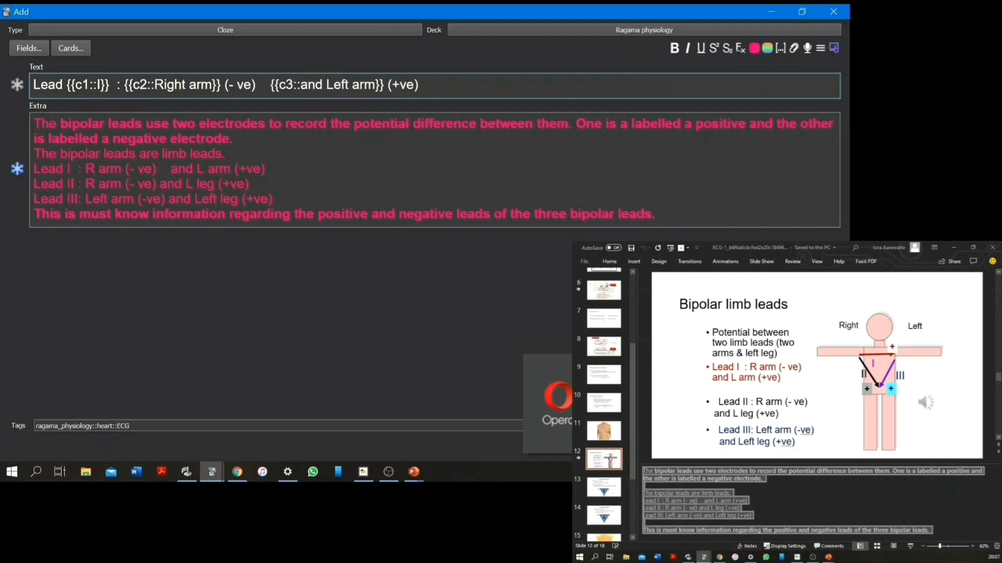
double_click(310, 84)
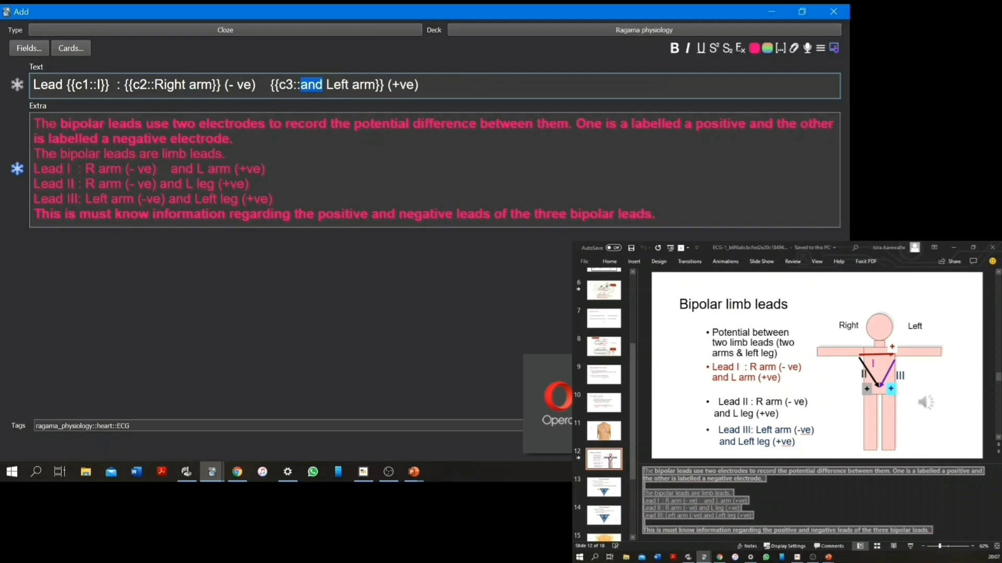
key("Delete")
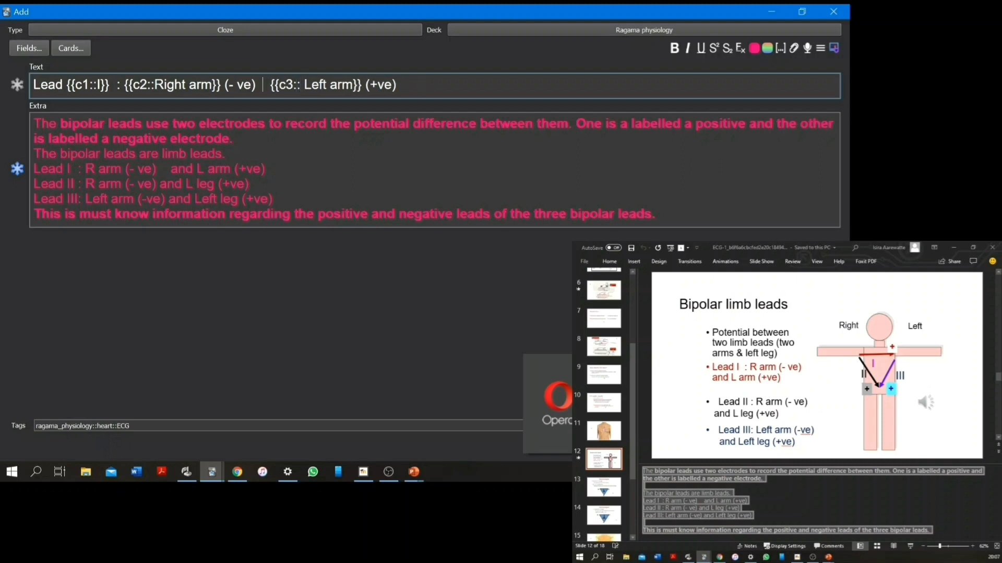
type("and")
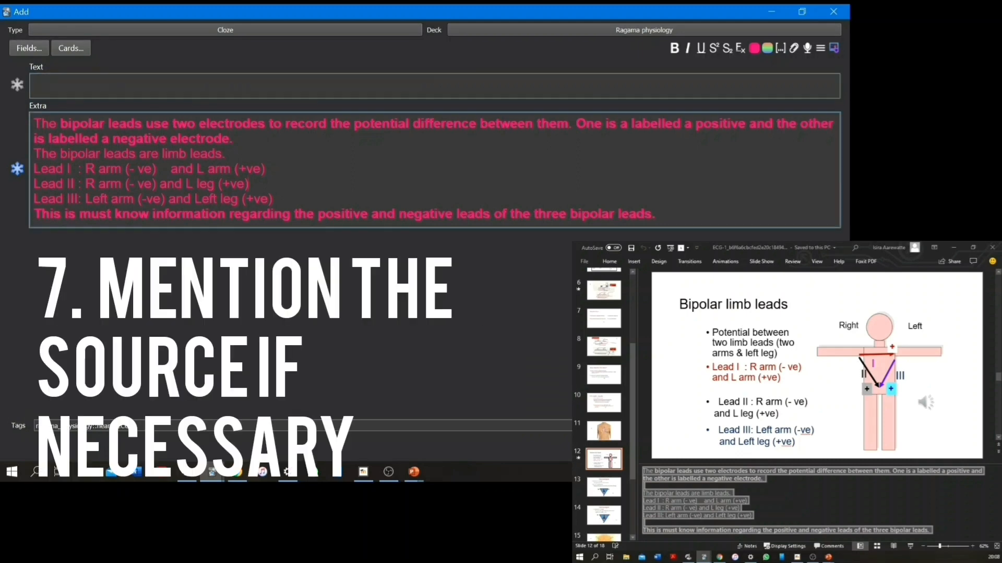
Take the Lead II line and cloze II and Left leg as separate deletions.
triple_click(140, 183)
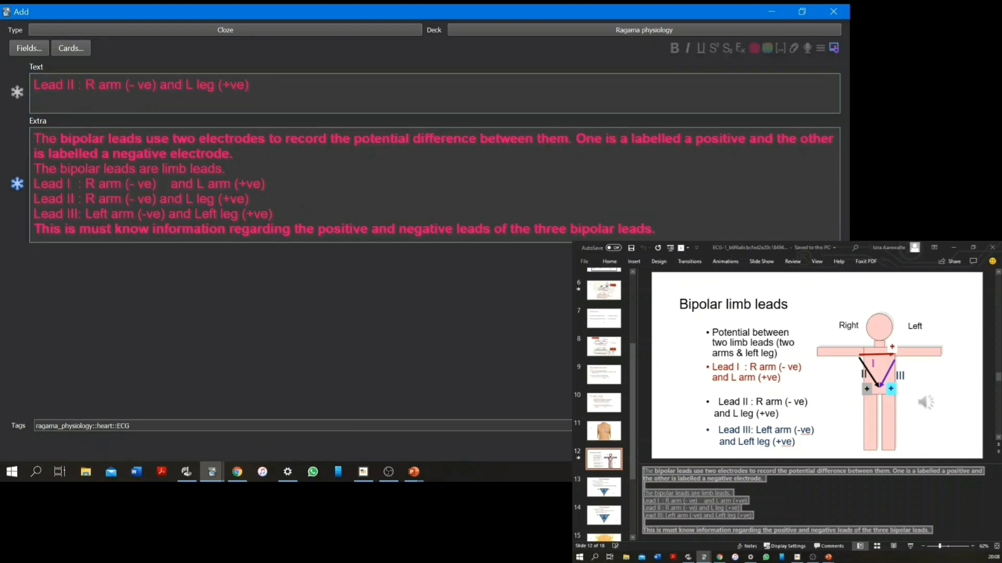
double_click(68, 85)
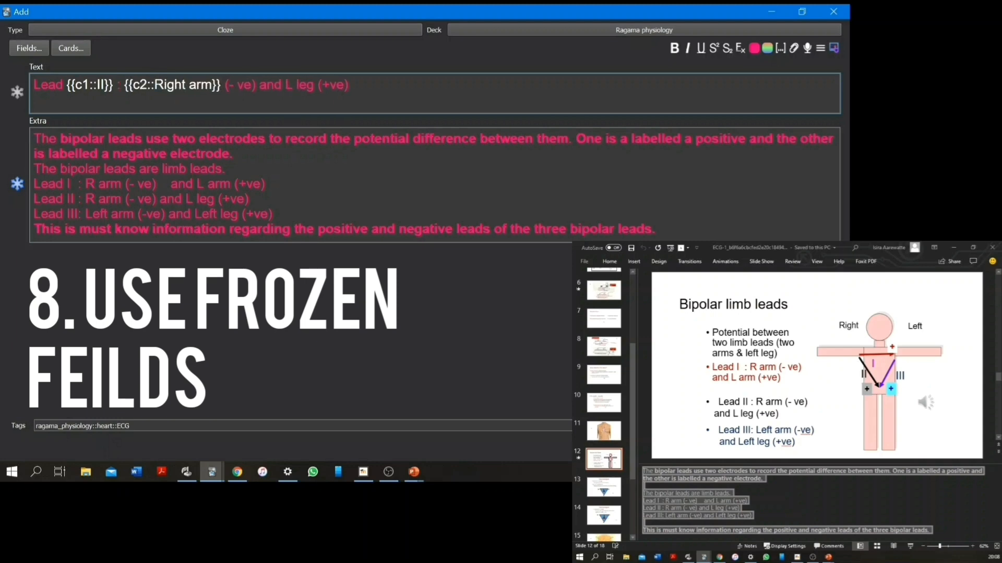
double_click(299, 85)
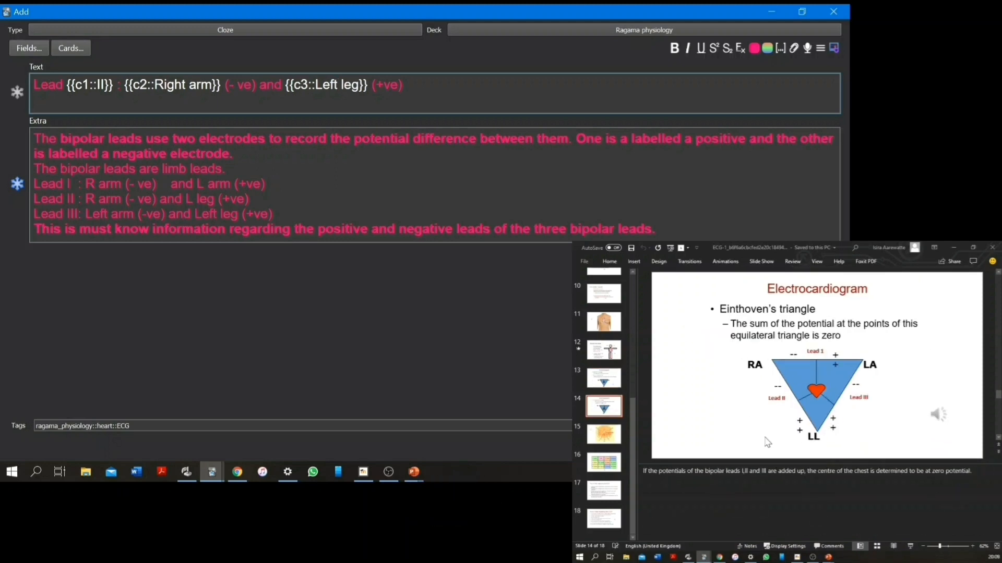
Snip the limb leads diagram into the Lead II card's Extra field.
key("Win+Shift+s")
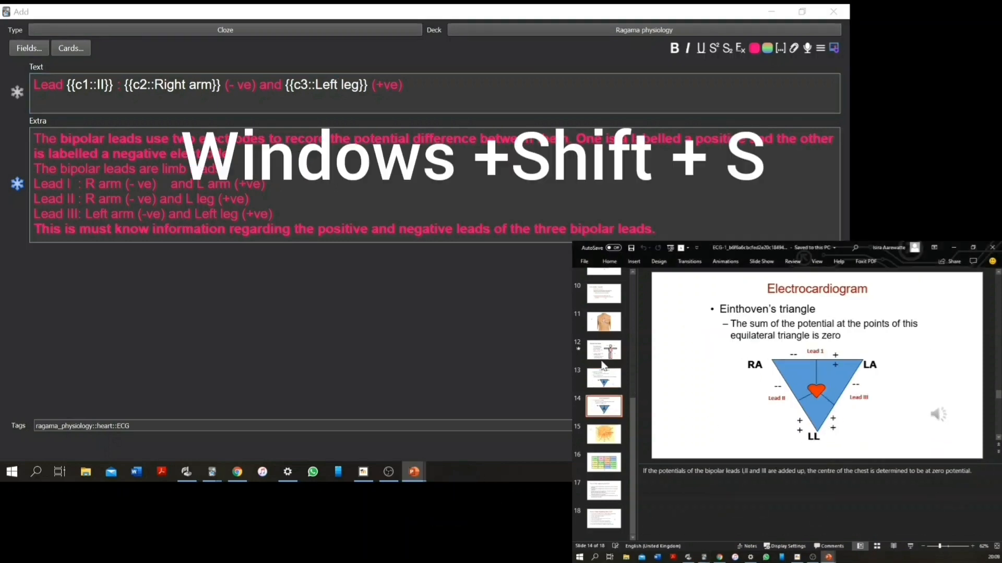
left_click(603, 350)
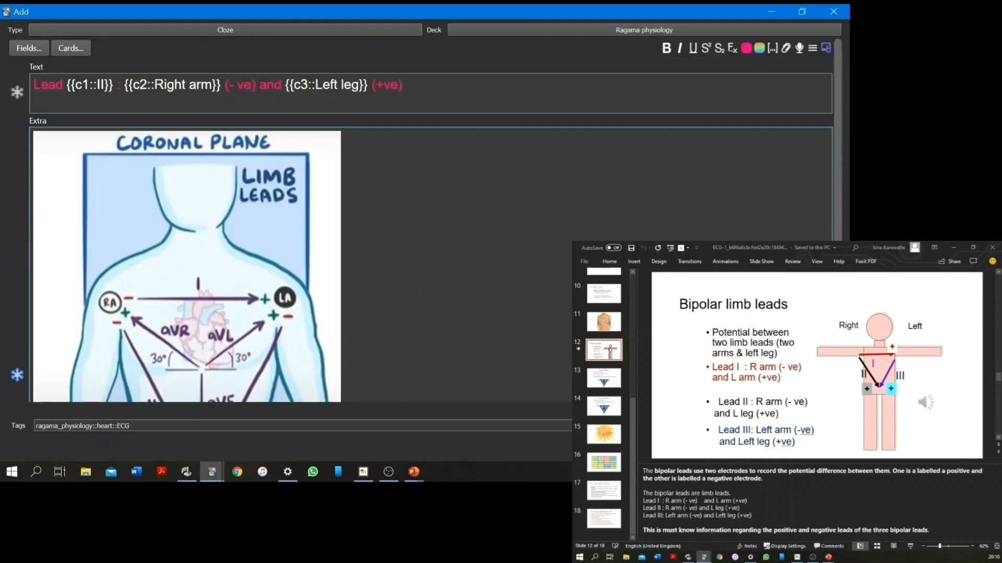
scroll("down", 3)
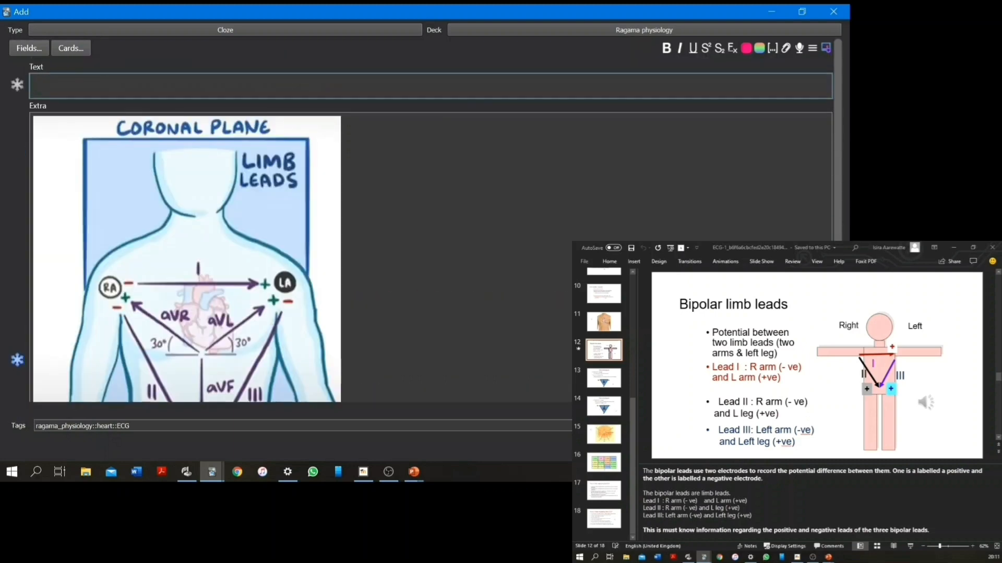
Write the Einthoven's triangle cloze and start an image occlusion card from the diagram.
left_click(602, 378)
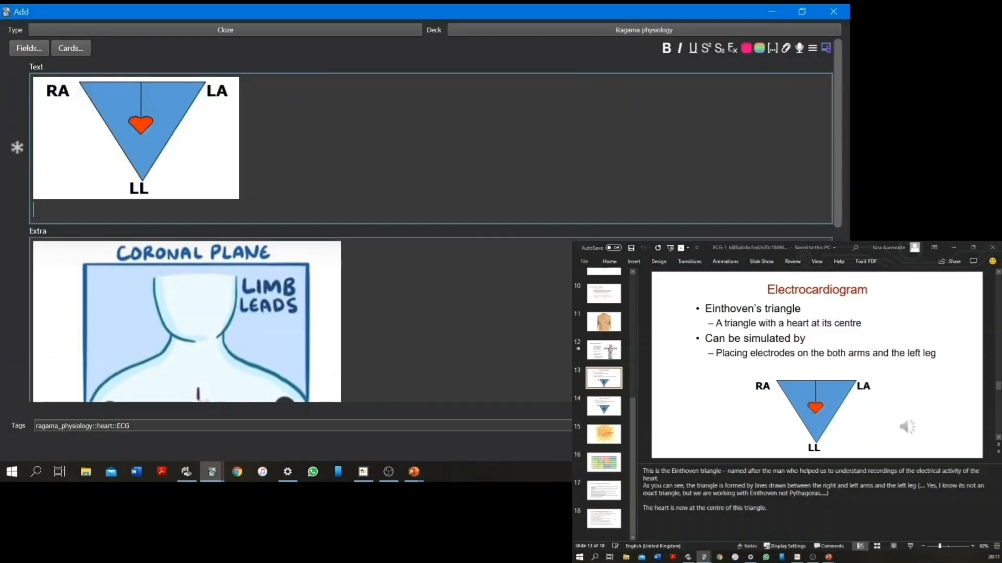
type("this is the {{c1::Eit}}")
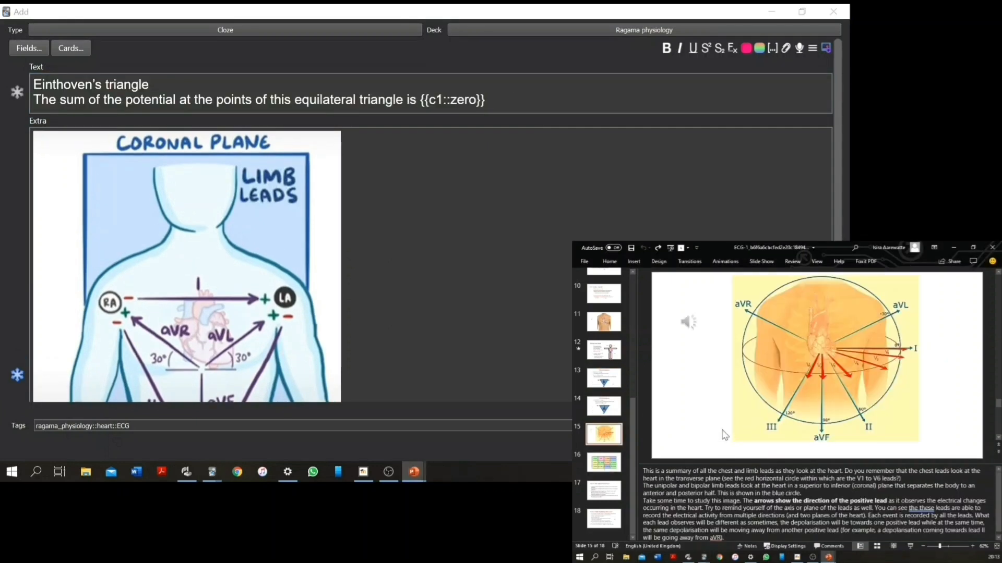
mouse_move(738, 433)
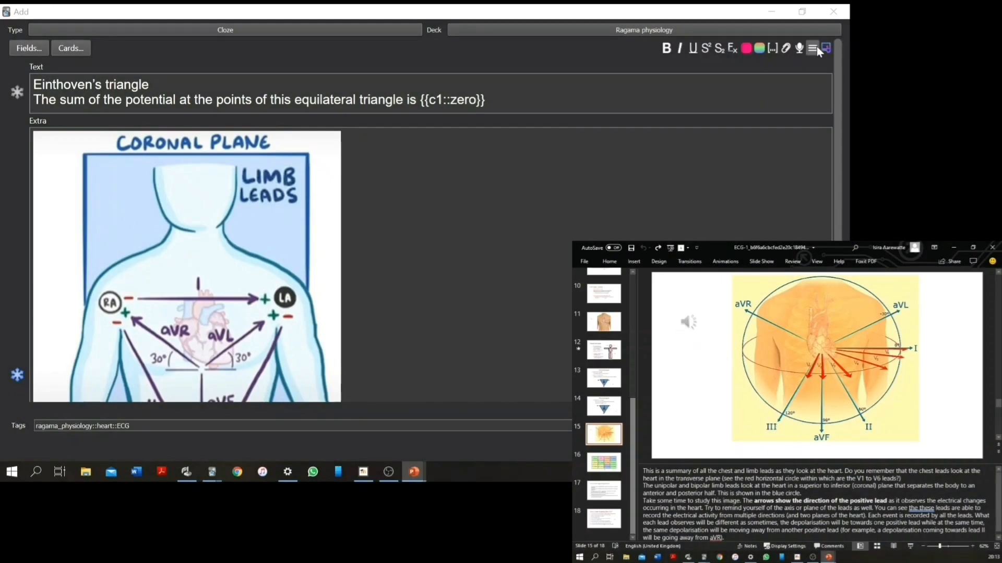
left_click(825, 48)
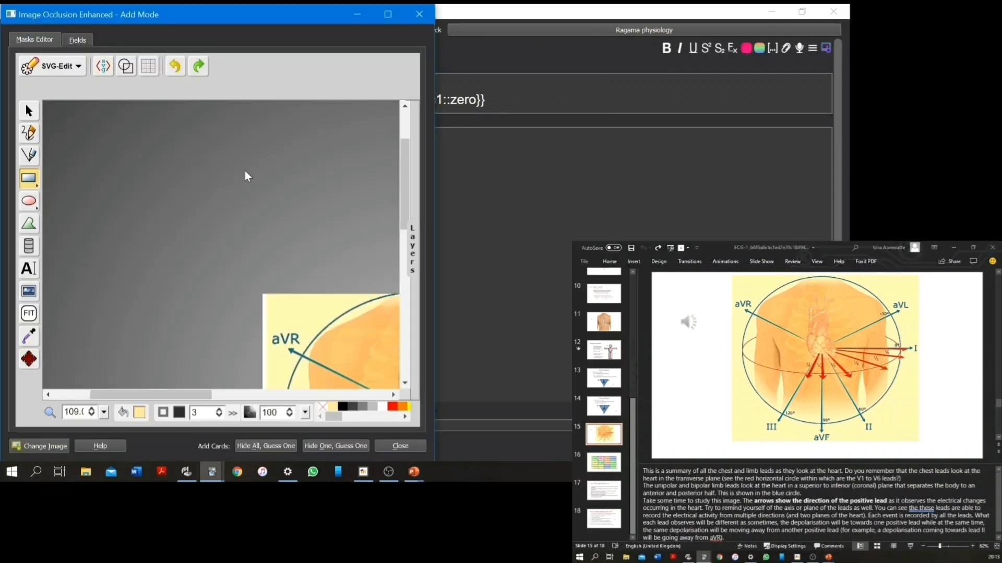